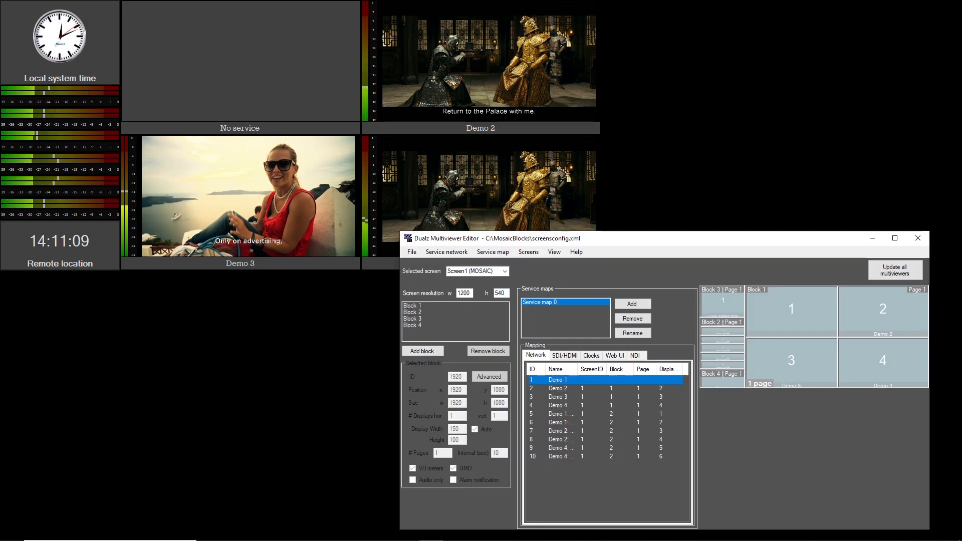
# - Open the IP services network list from the Service network menu
pyautogui.click(446, 251)
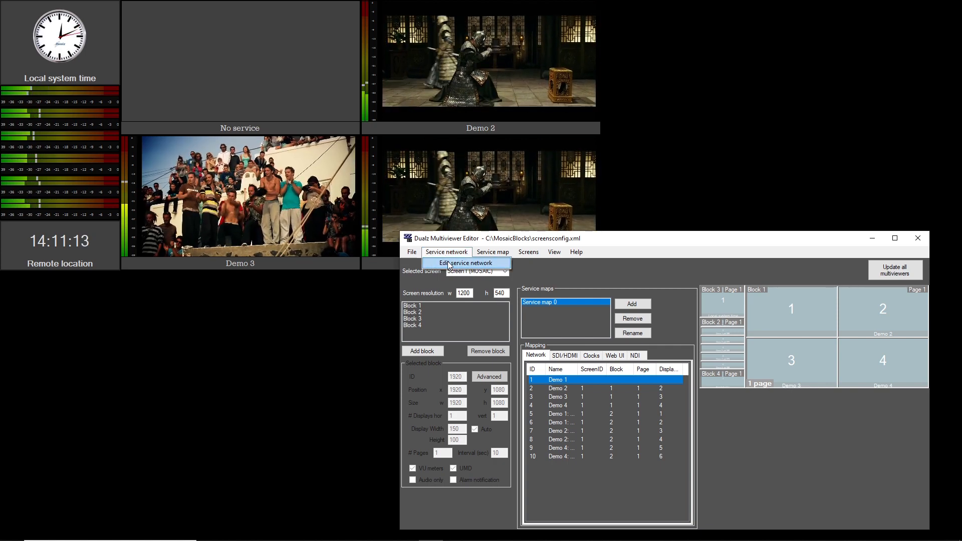
pyautogui.click(464, 263)
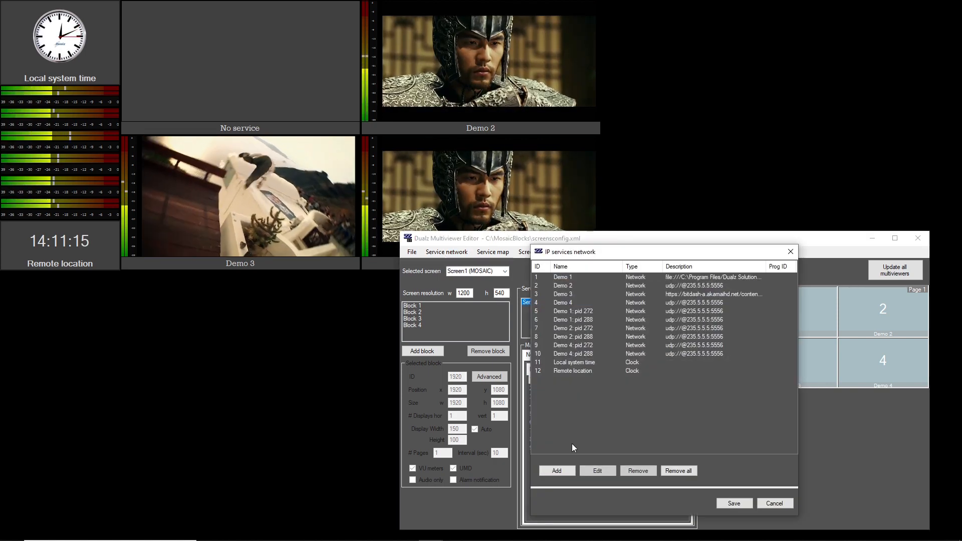
# - Add service 'NDI service 1' with the ndi:// Test Pattern stream address and save the services list
pyautogui.click(555, 471)
pyautogui.write('N')
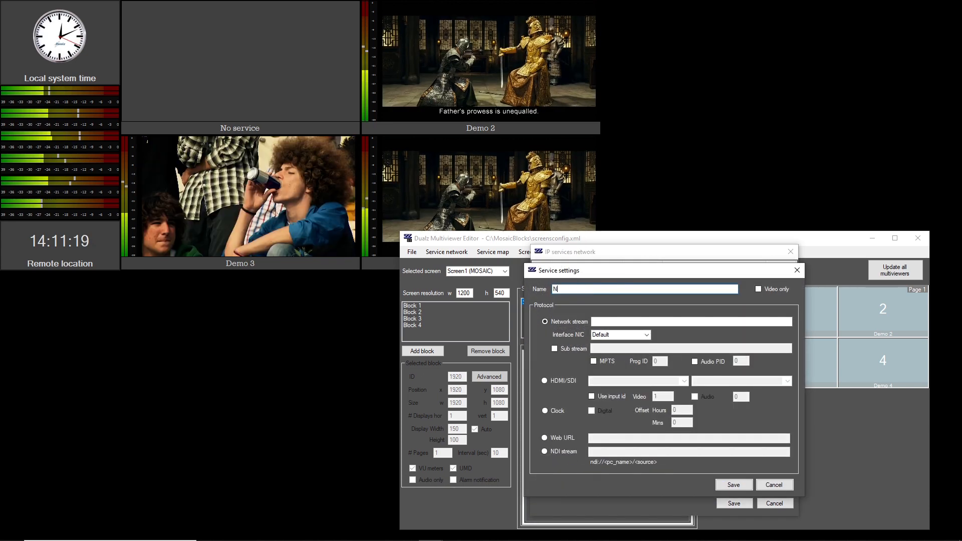
pyautogui.write('DI service 1')
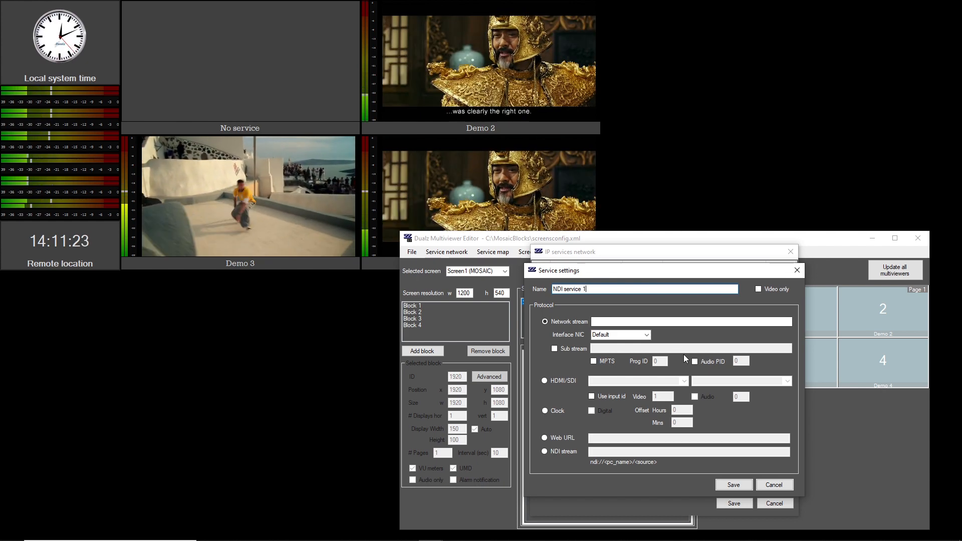
pyautogui.click(691, 320)
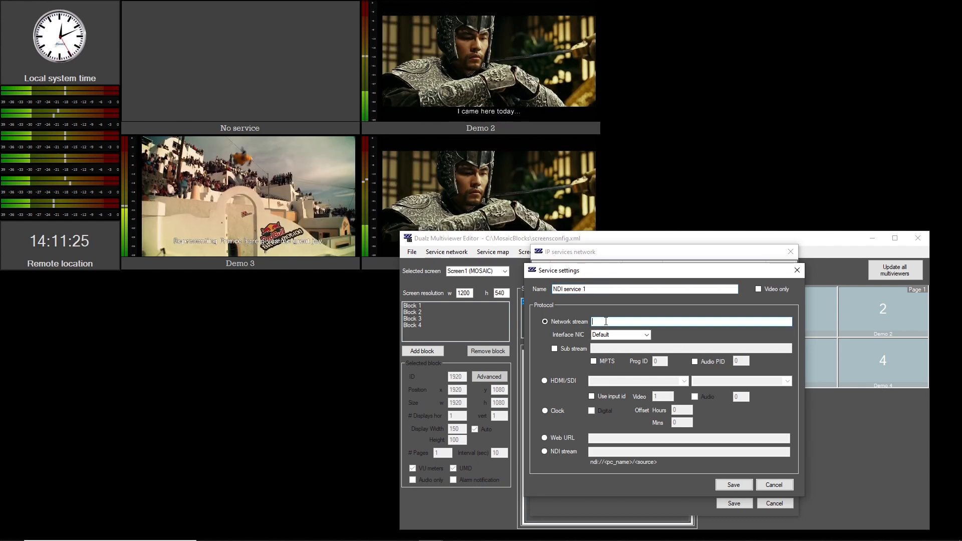
pyautogui.write('ndi://DESKTOP-HFRB2I4/Test Pattern')
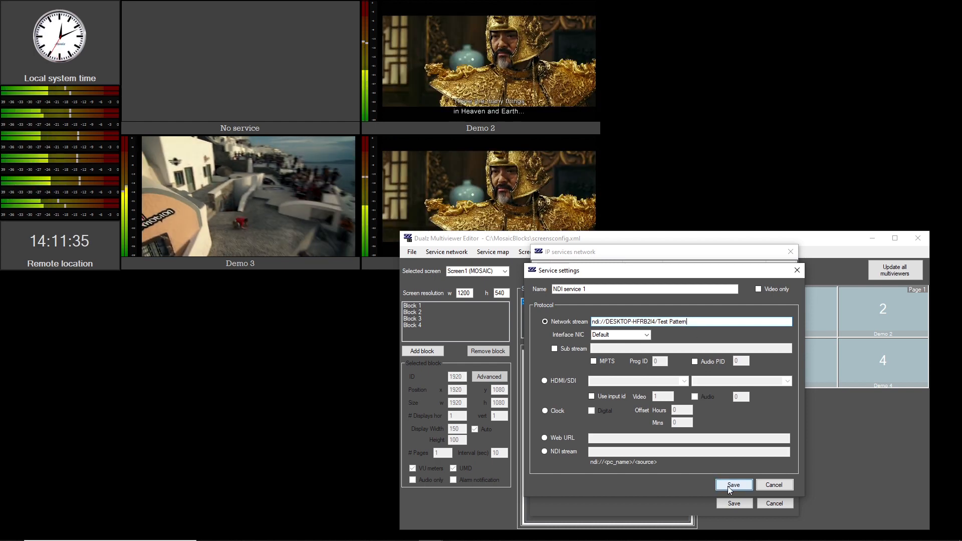
pyautogui.click(732, 485)
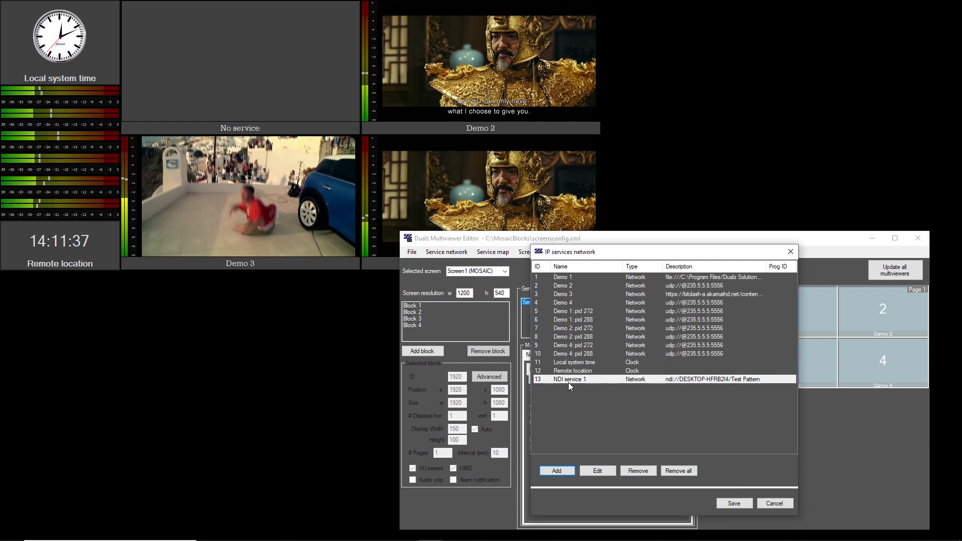
pyautogui.click(733, 503)
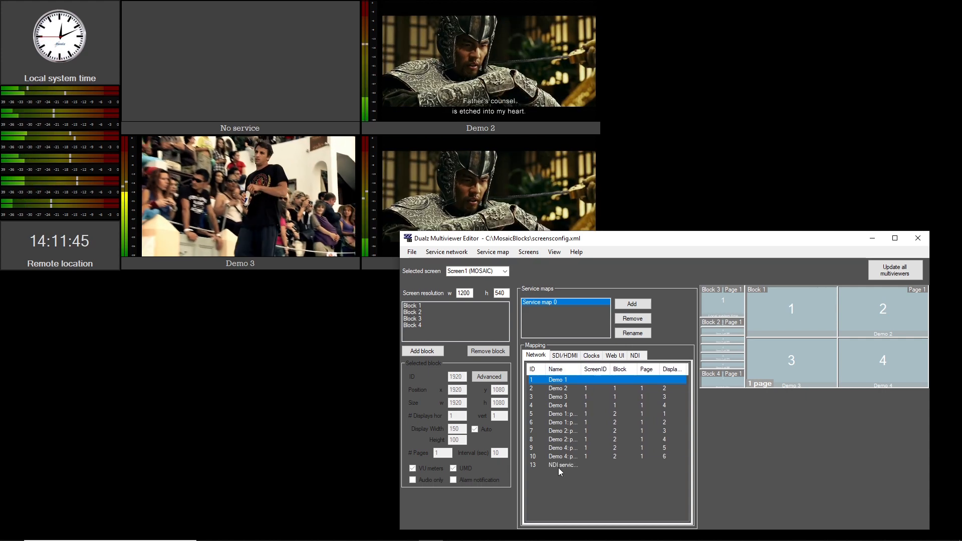
# - Map NDI service 1 (row 13) to screen 1, block 1, page 1, display 1
pyautogui.doubleClick(562, 465)
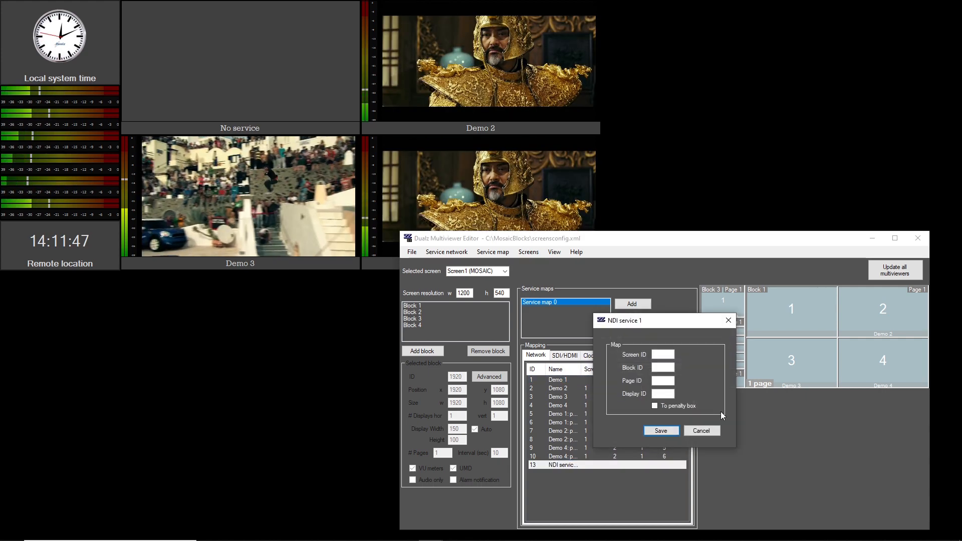
pyautogui.write('1')
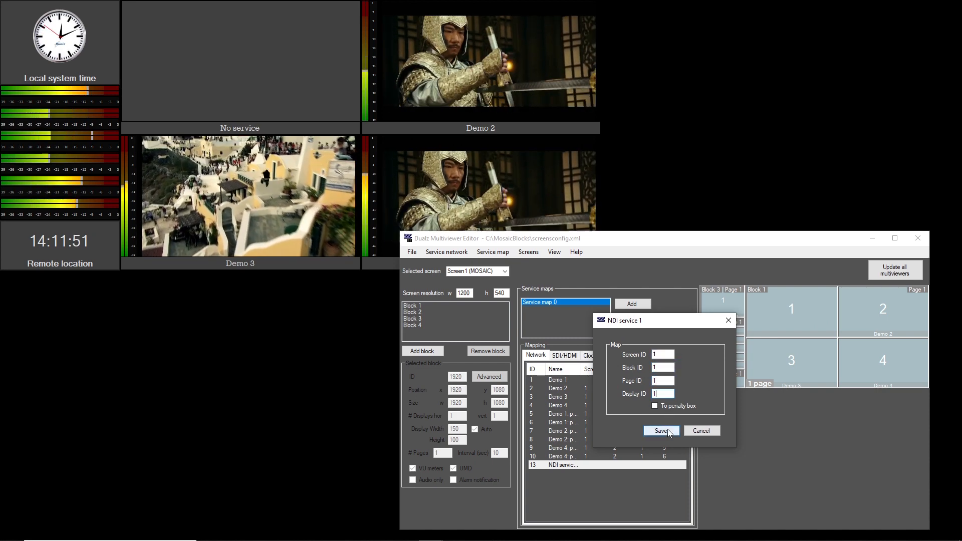
pyautogui.click(662, 430)
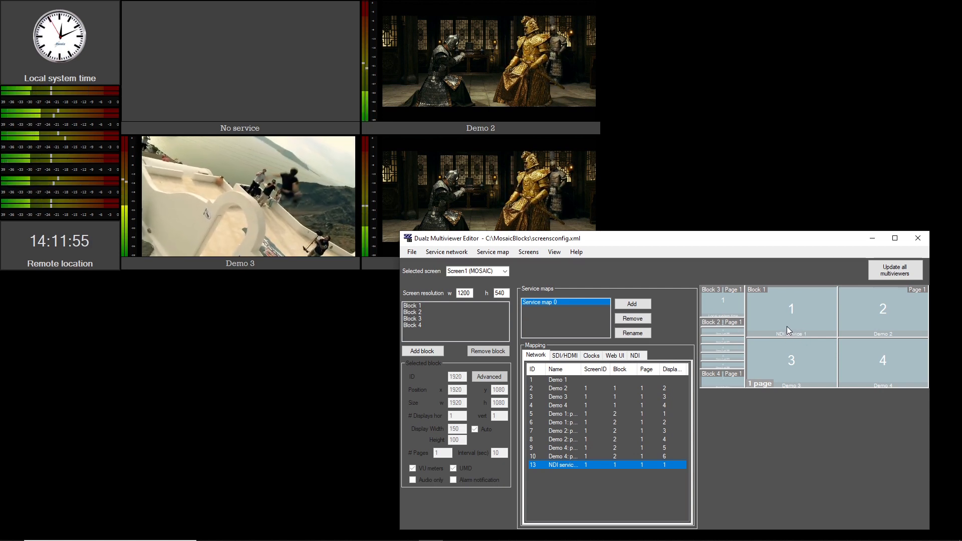
pyautogui.click(895, 270)
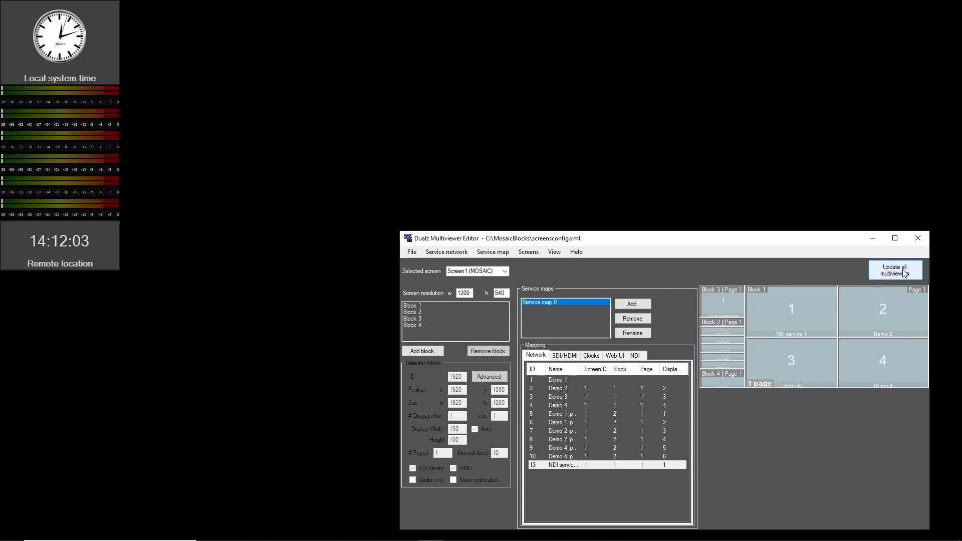
# - Update all multiviewers so tile 1 shows the NDI test pattern live
pyautogui.click(895, 270)
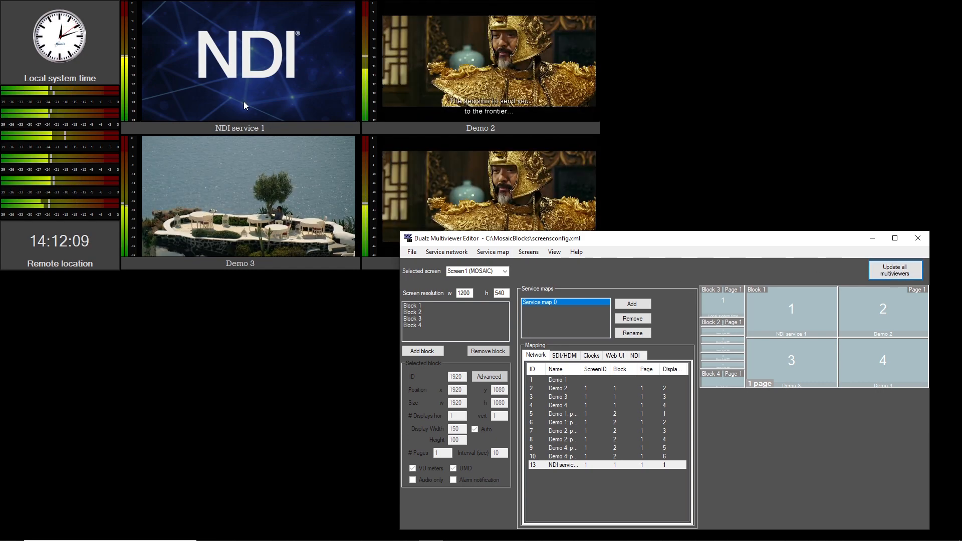
pyautogui.click(446, 252)
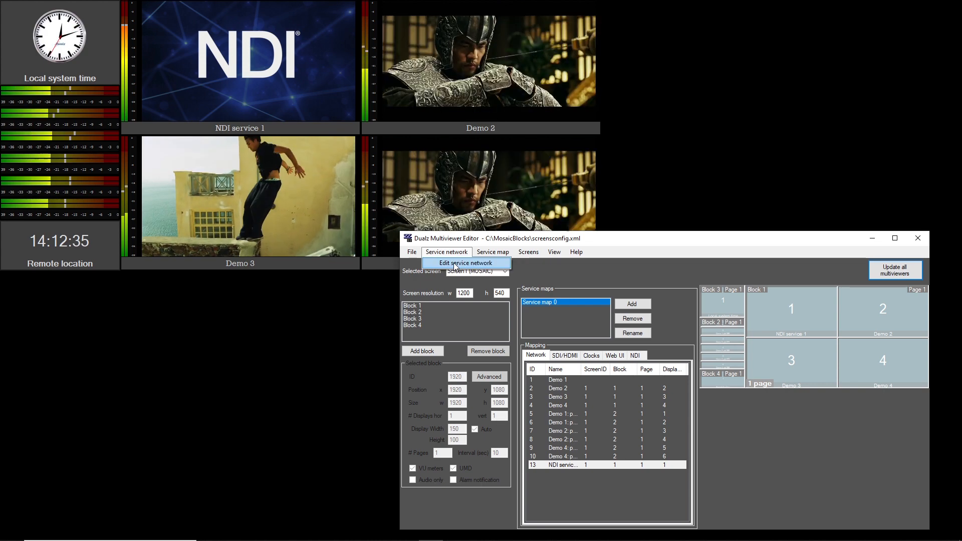
# - Add an NDI stream service 'NDI service 2' with the ndi:// Test Pattern address and save it
pyautogui.click(465, 263)
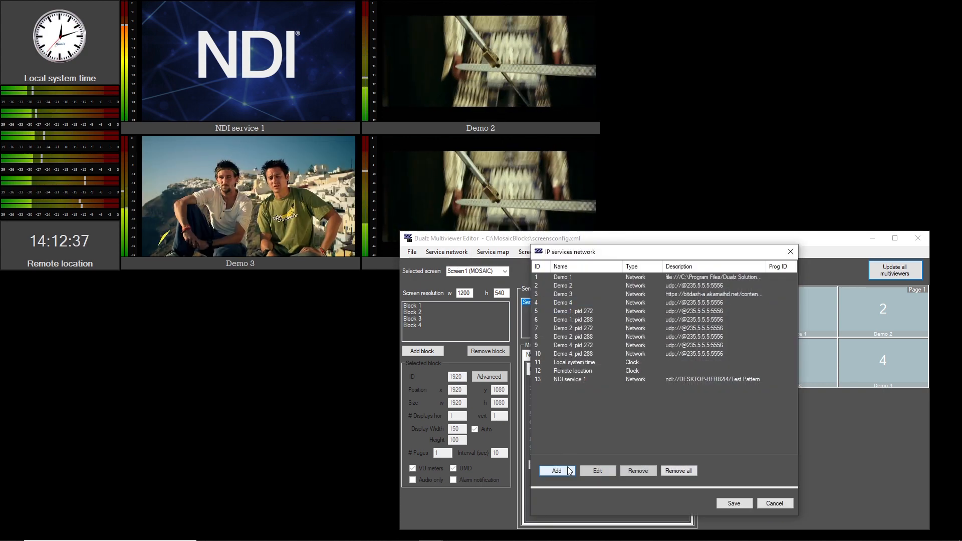
pyautogui.click(555, 471)
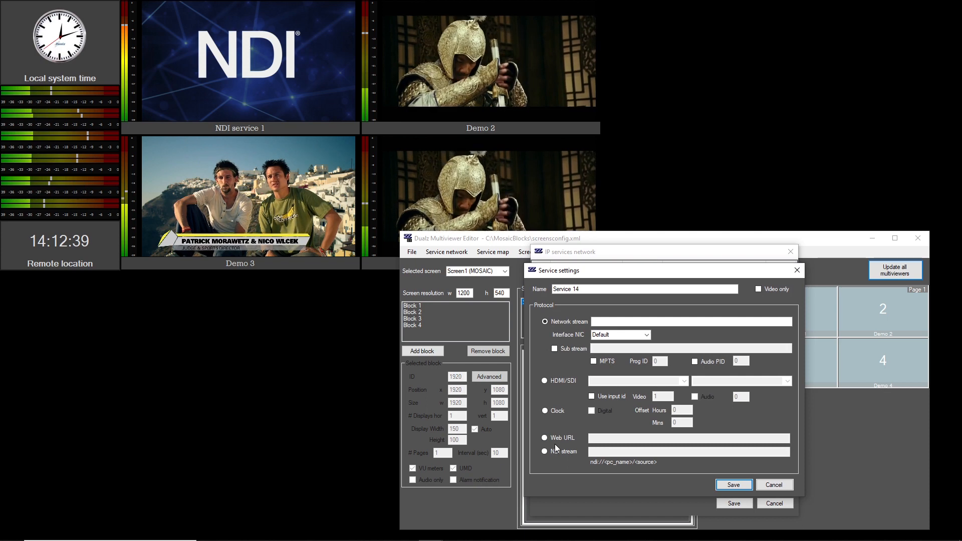
pyautogui.click(545, 451)
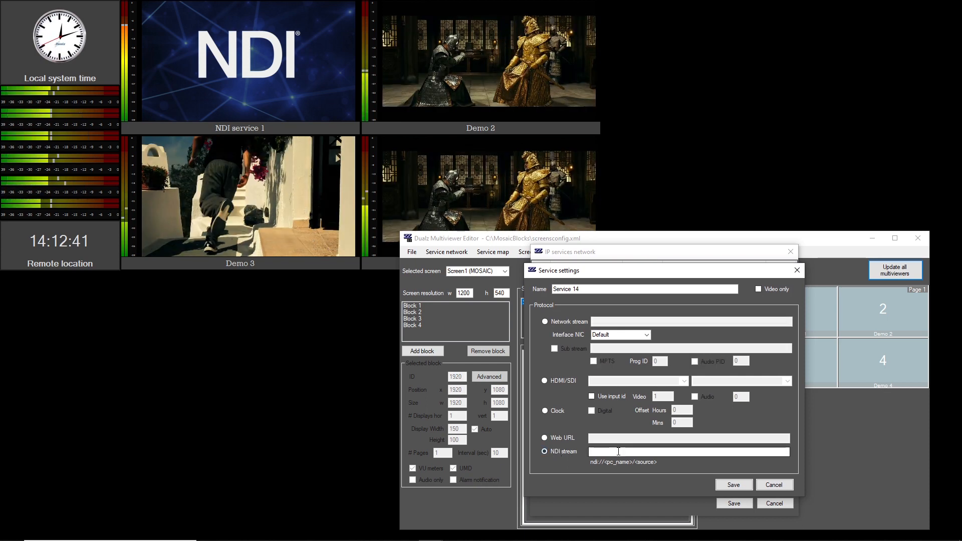
pyautogui.write('ndi')
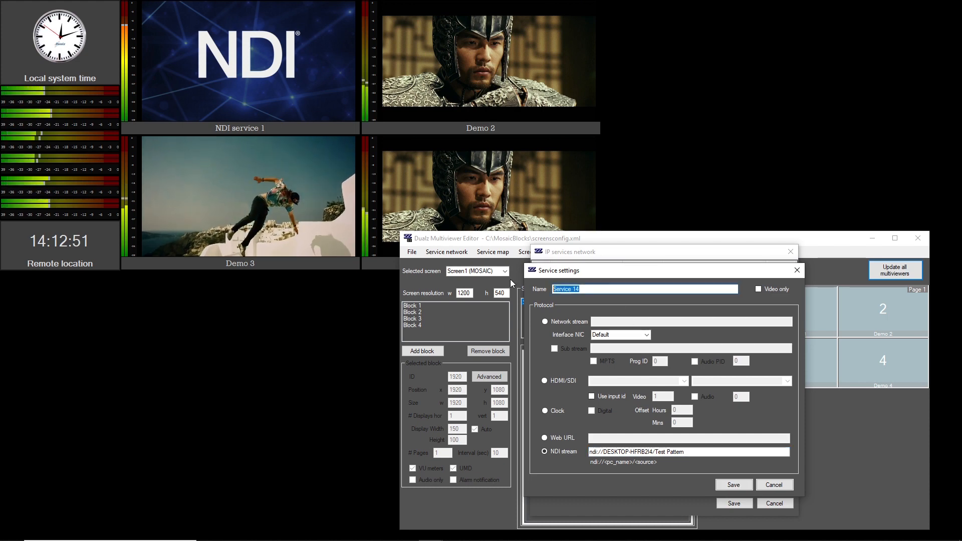
pyautogui.write('NDI service')
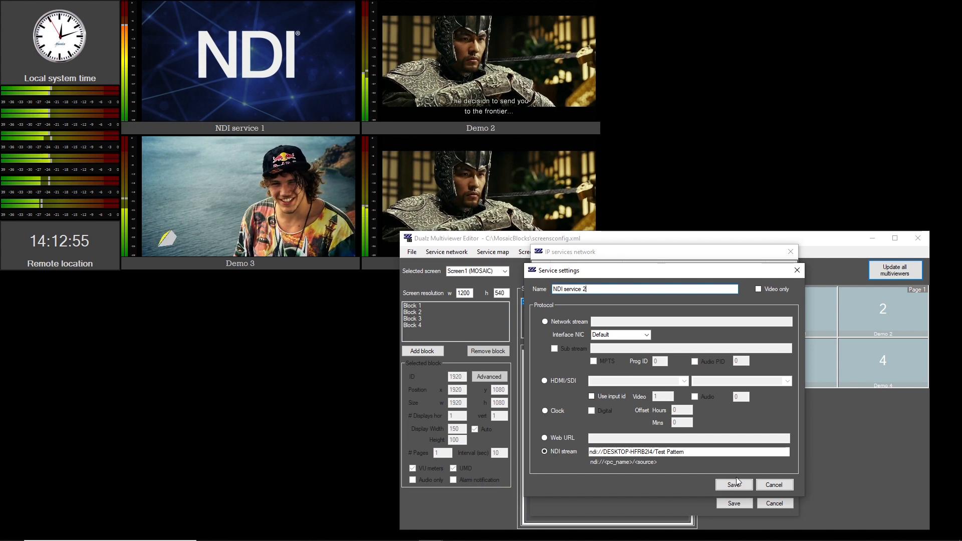
pyautogui.click(734, 485)
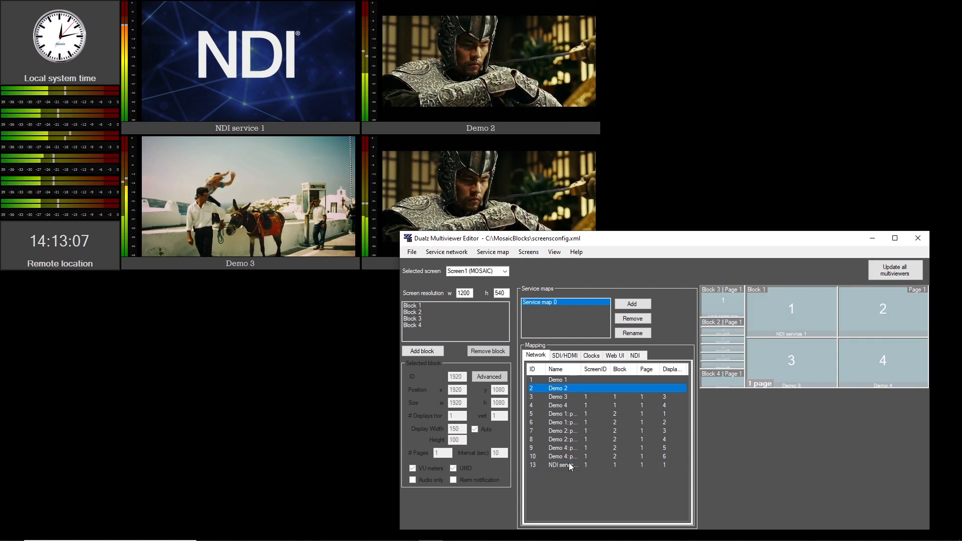
# - From the NDI tab, map NDI service 2 to screen 1, block 1, page 1, display 2
pyautogui.click(636, 355)
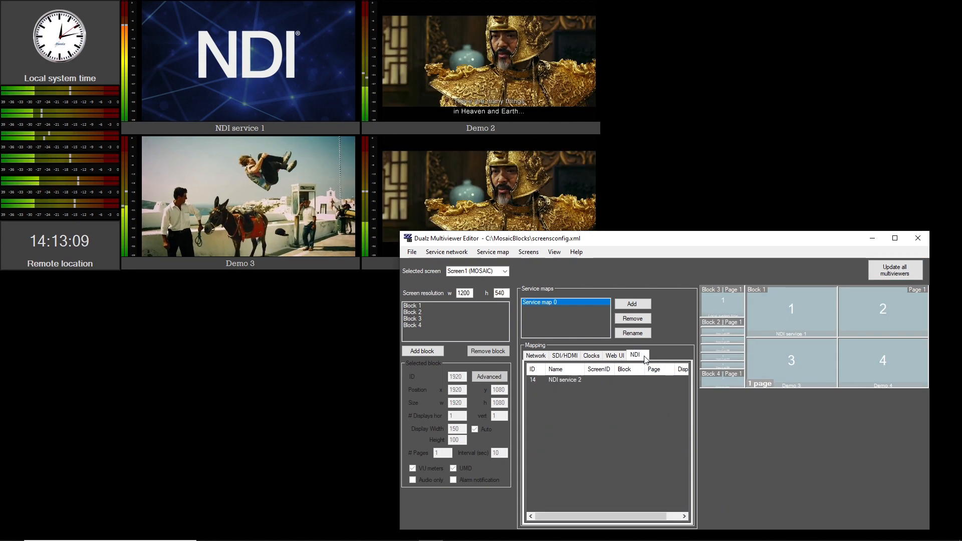
pyautogui.rightClick(563, 379)
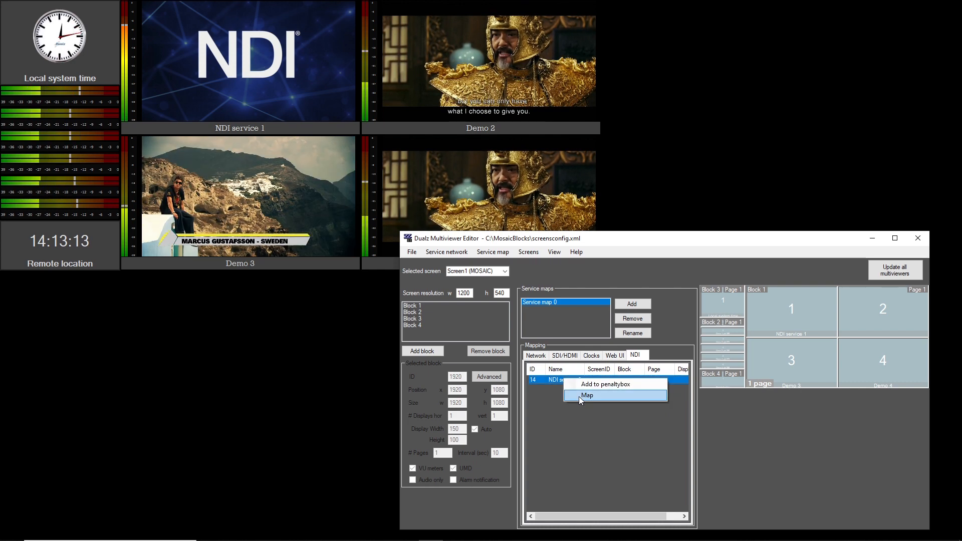
pyautogui.click(586, 394)
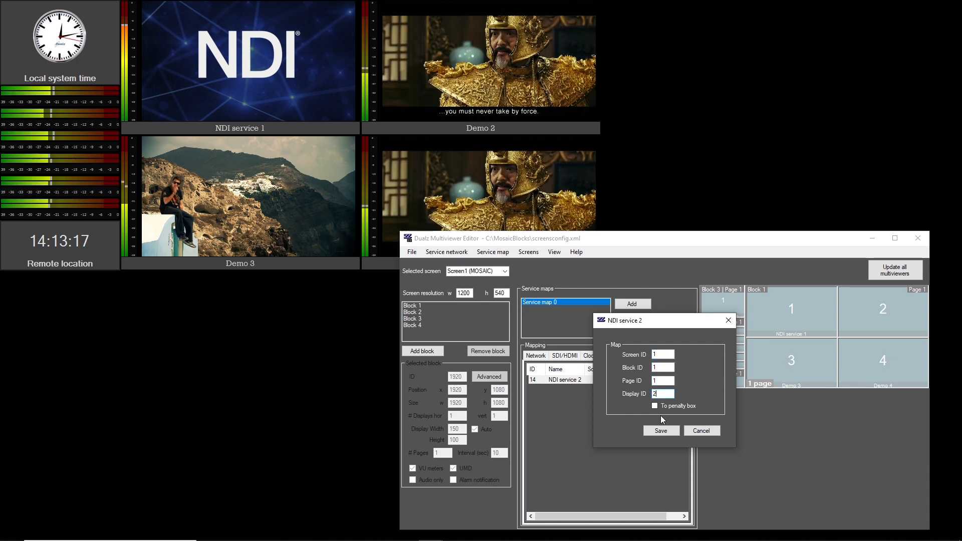
pyautogui.click(661, 430)
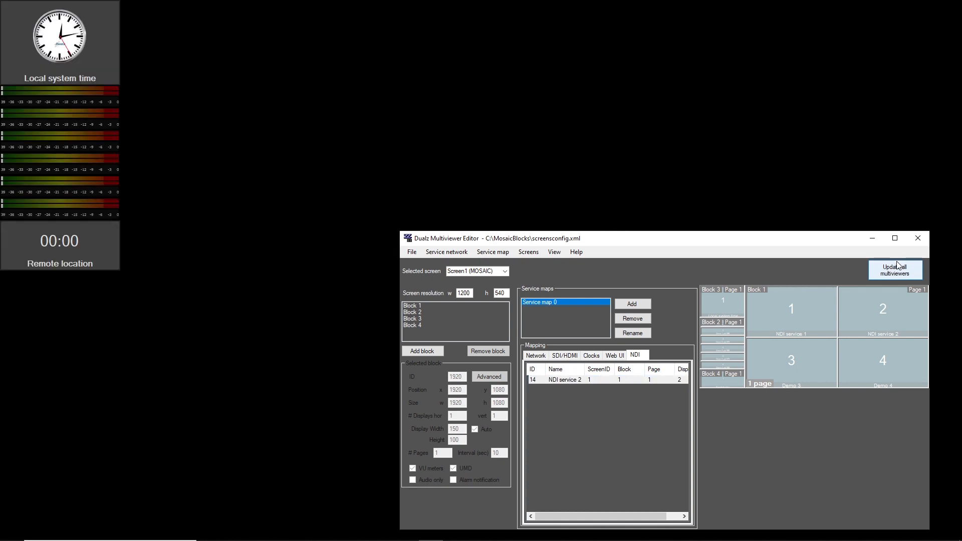
# - Update all multiviewers so tile 2 shows the NDI test pattern beside NDI service 1
pyautogui.click(895, 270)
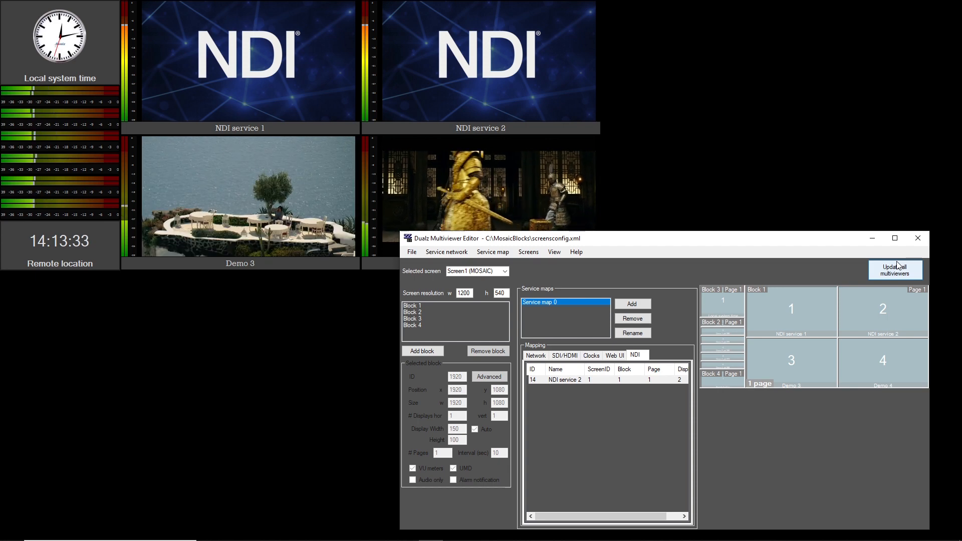
pyautogui.rightClick(470, 70)
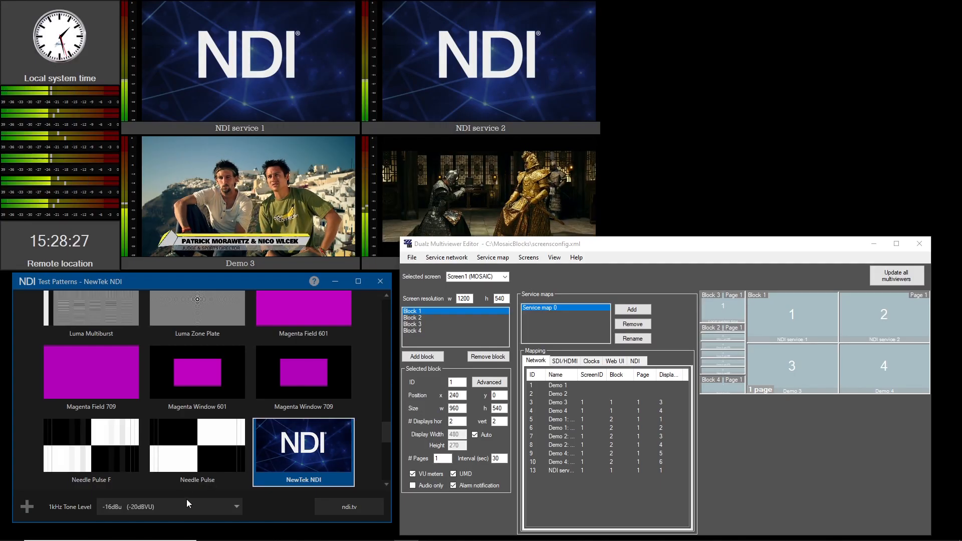
# - Mute the 1kHz tone to raise audio-loss alarms on both NDI tiles, then restore -16dBu
pyautogui.click(236, 506)
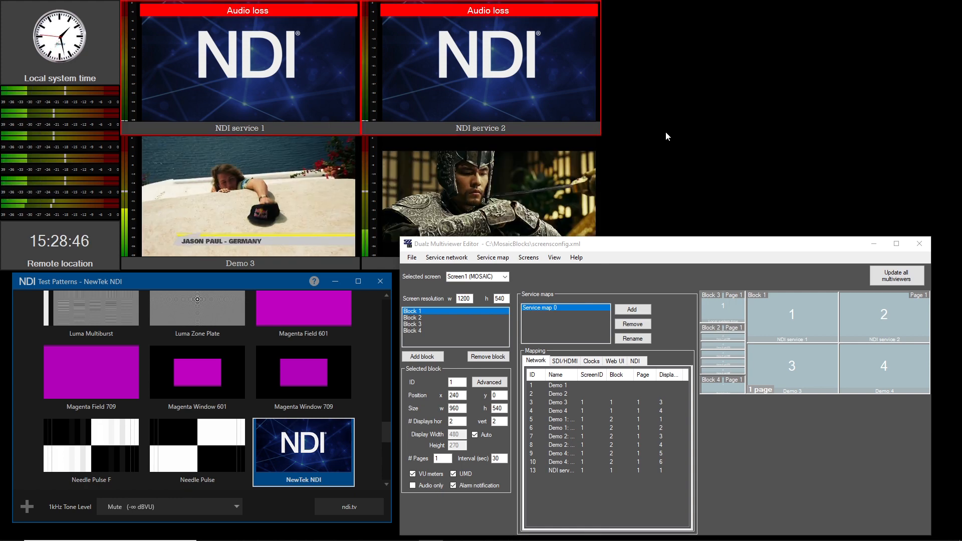
pyautogui.click(231, 506)
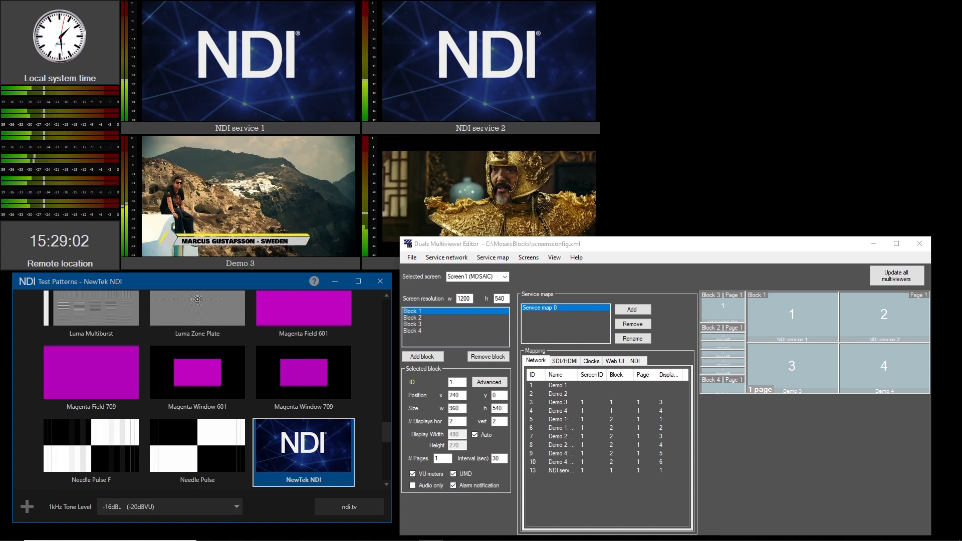
pyautogui.click(237, 506)
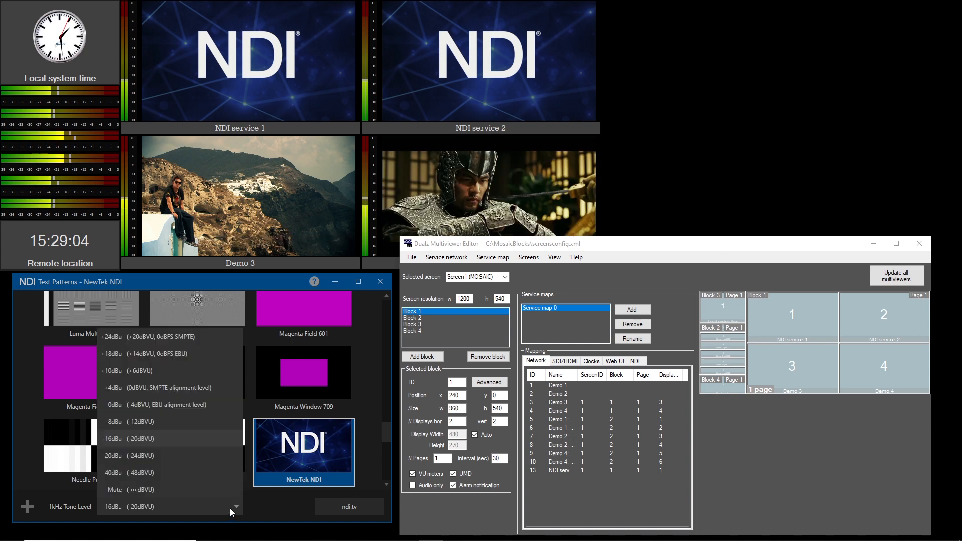
# - Bring up the context menu of the NDI service 2 tile on the multiviewer
pyautogui.rightClick(488, 61)
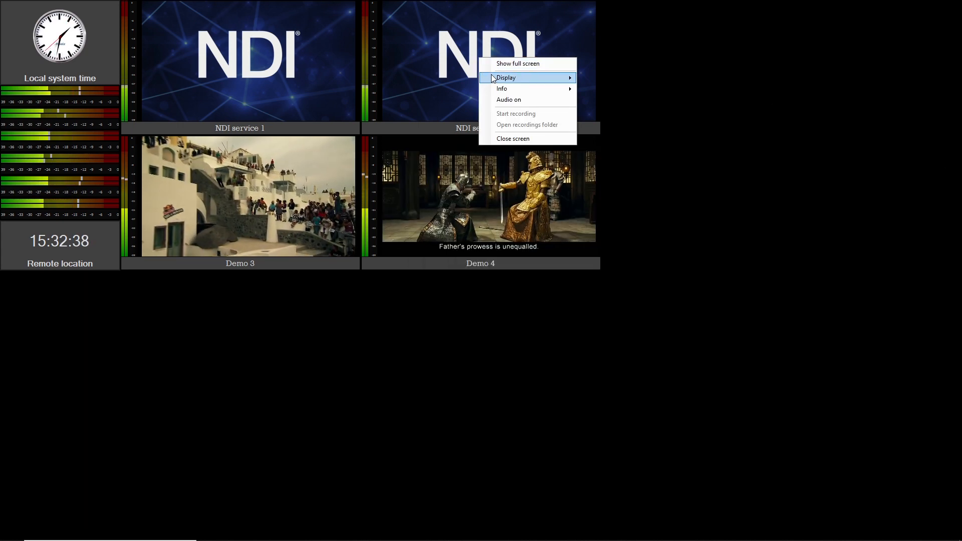